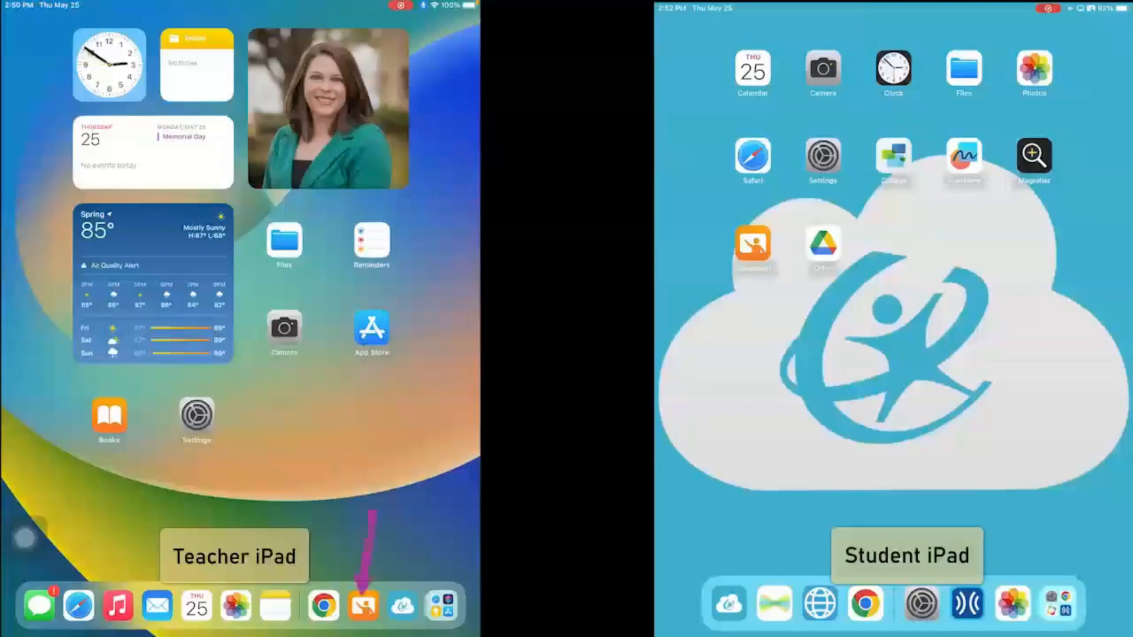
- Launch Classroom from the Dock to reach the Classes list showing the Practice class
{"action": "left_click", "coordinate": [363, 605]}
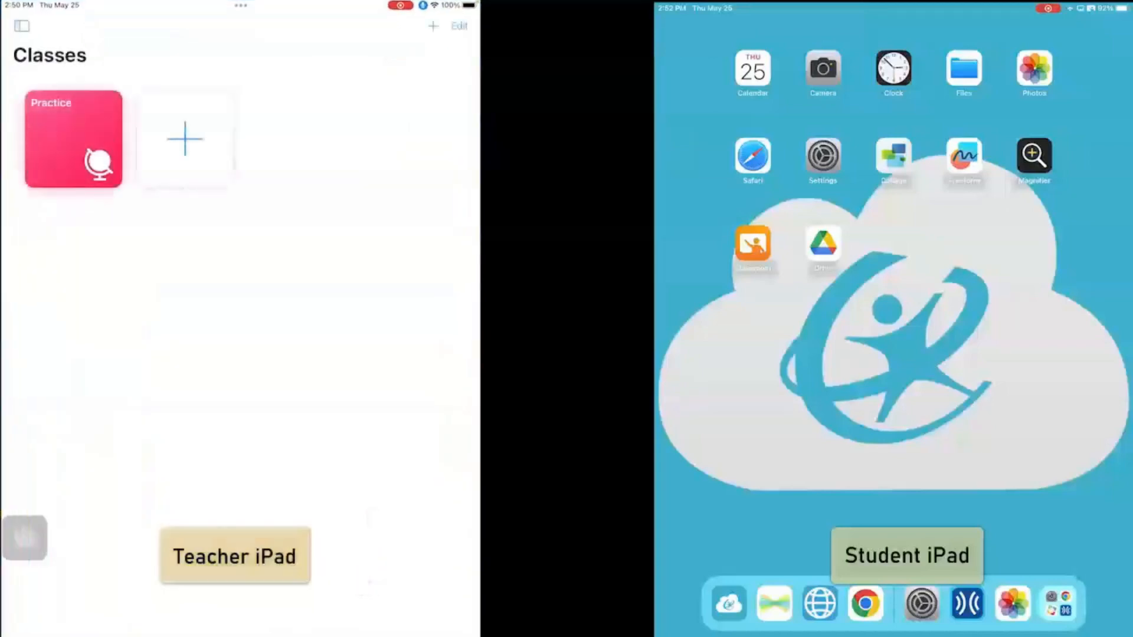
{"action": "left_click", "coordinate": [72, 139]}
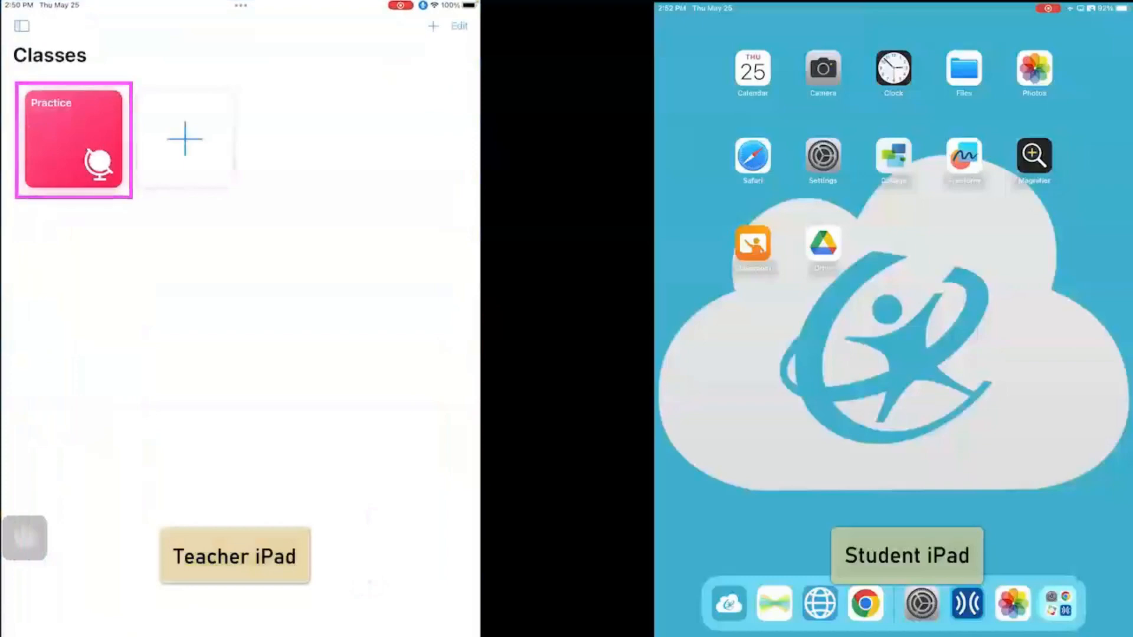
- Open the Practice class and switch Leslie's tile to a live screen thumbnail
{"action": "left_click", "coordinate": [72, 139]}
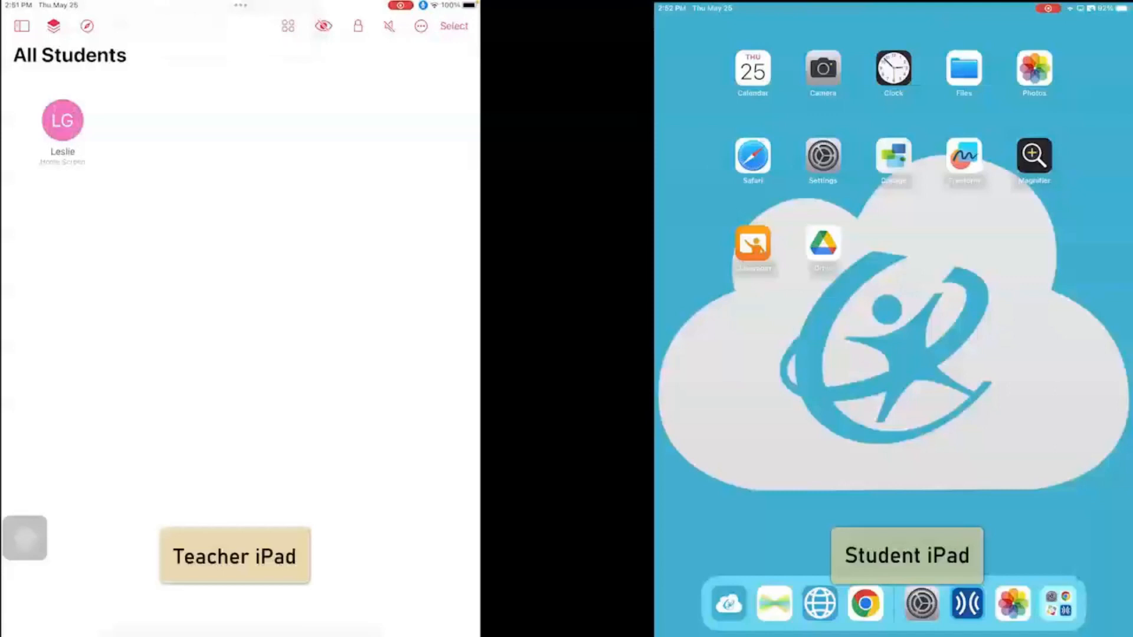
{"action": "left_click", "coordinate": [288, 26]}
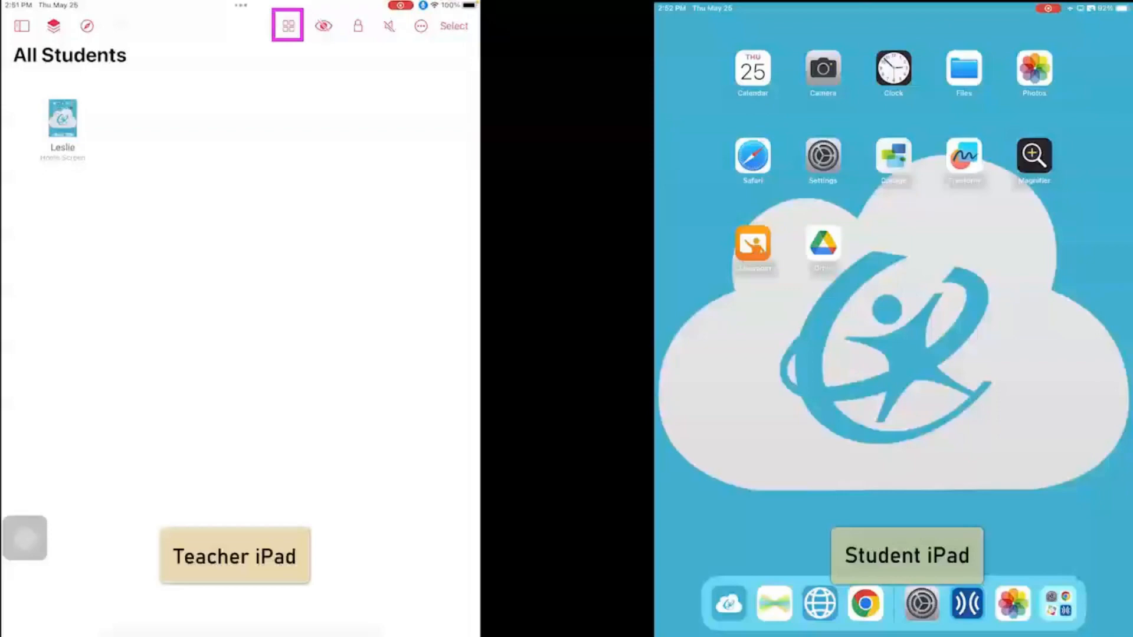
{"action": "left_click", "coordinate": [288, 26]}
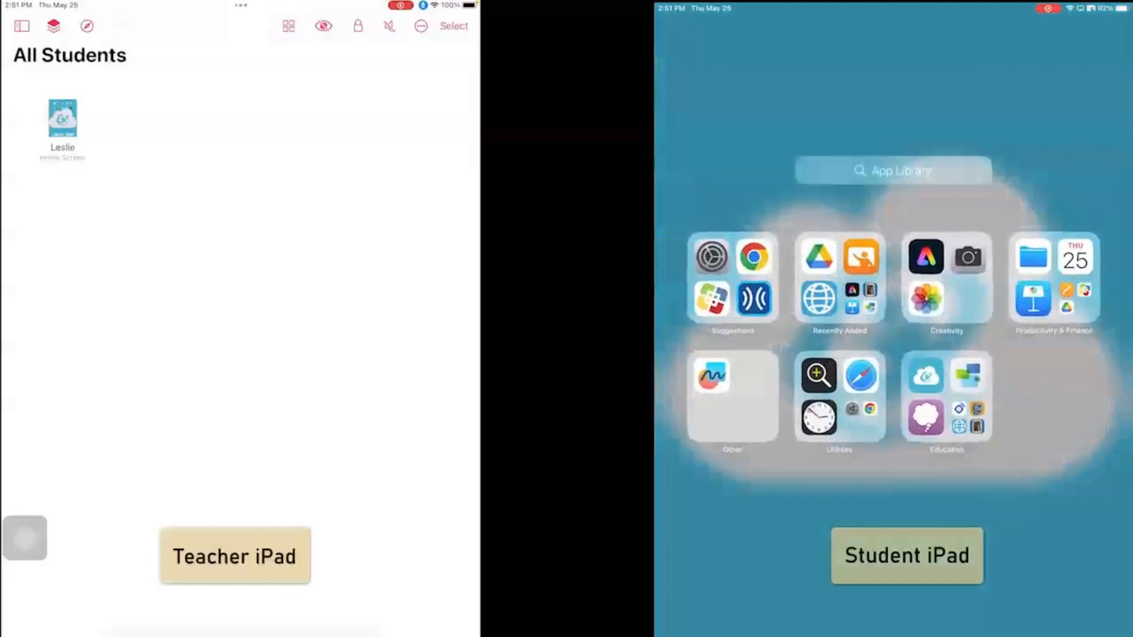
{"action": "left_click", "coordinate": [926, 297]}
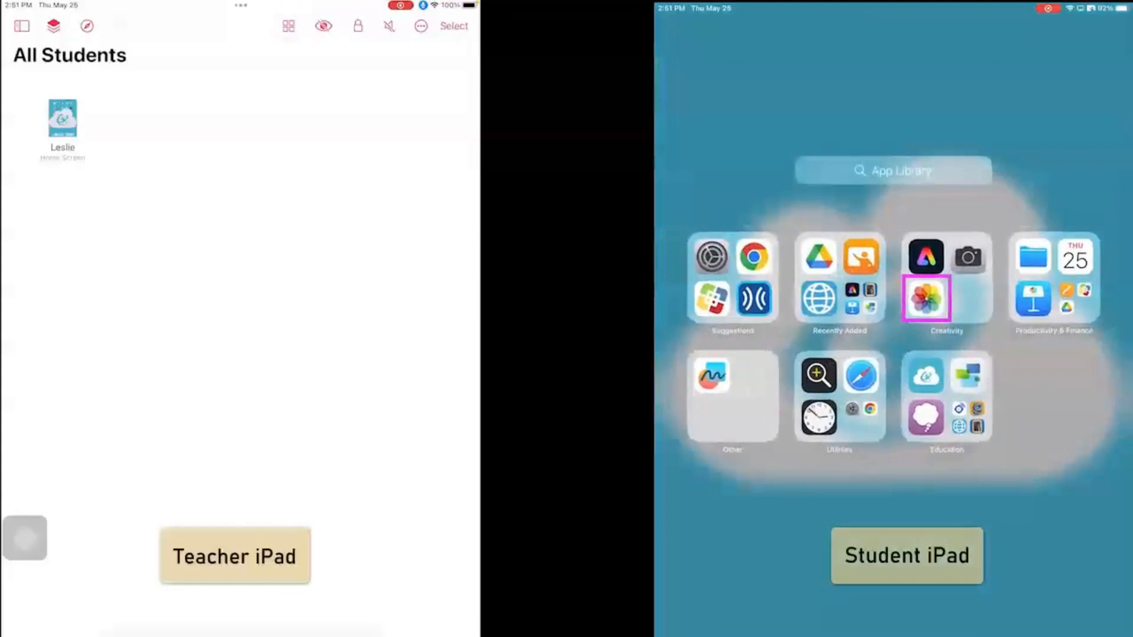
{"action": "left_click", "coordinate": [926, 298]}
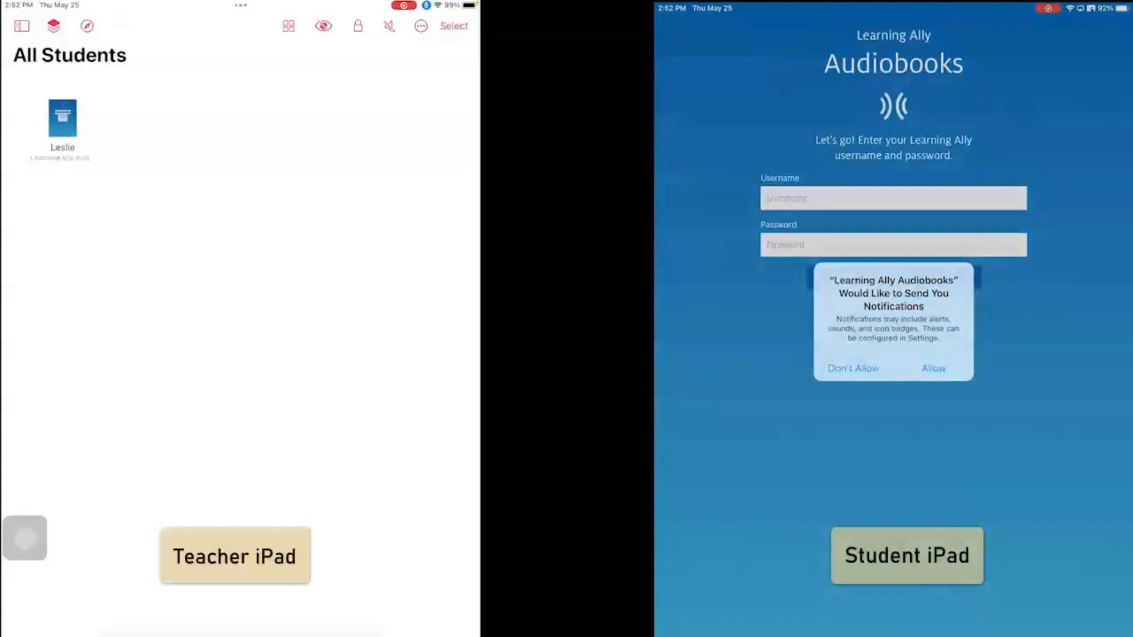
{"action": "left_click", "coordinate": [322, 26]}
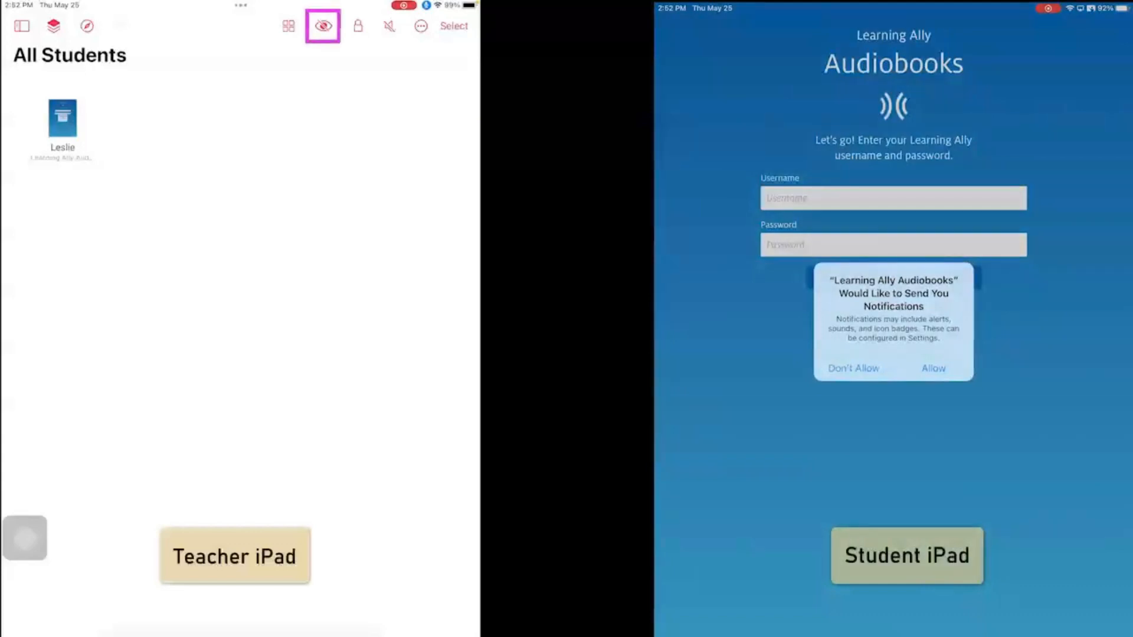
{"action": "left_click", "coordinate": [322, 26]}
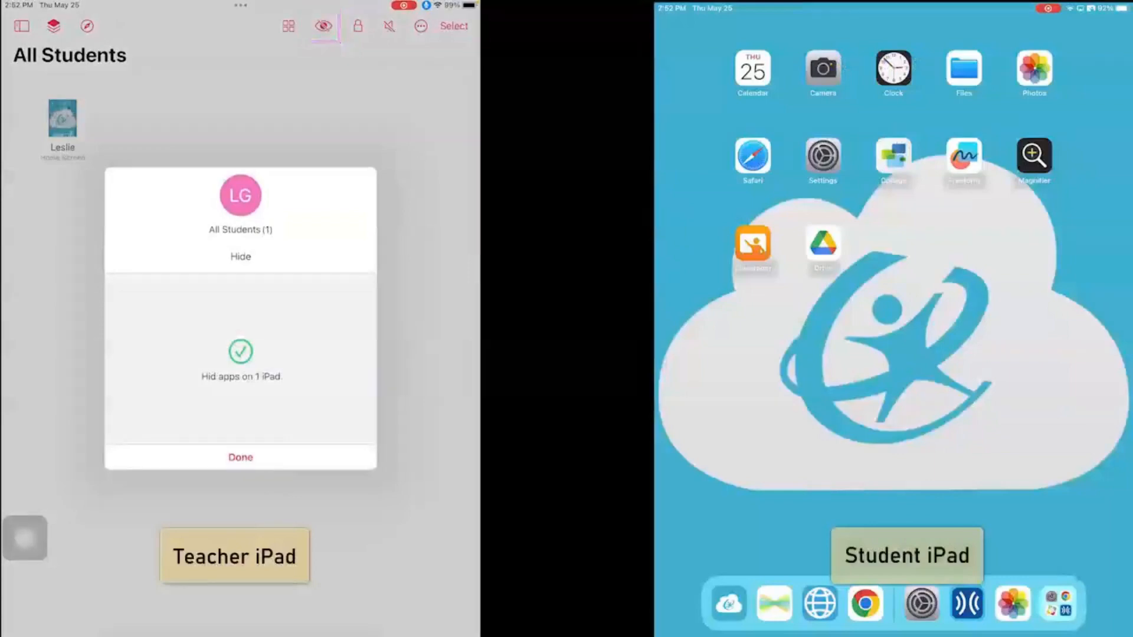
{"action": "left_click", "coordinate": [240, 457]}
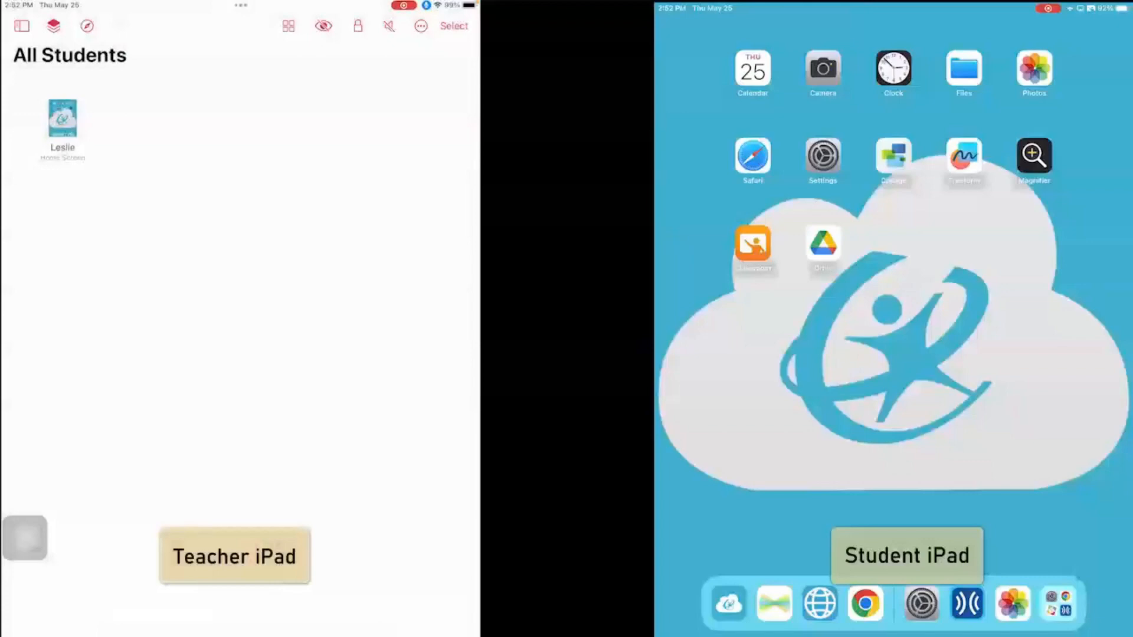
{"action": "left_click", "coordinate": [357, 26]}
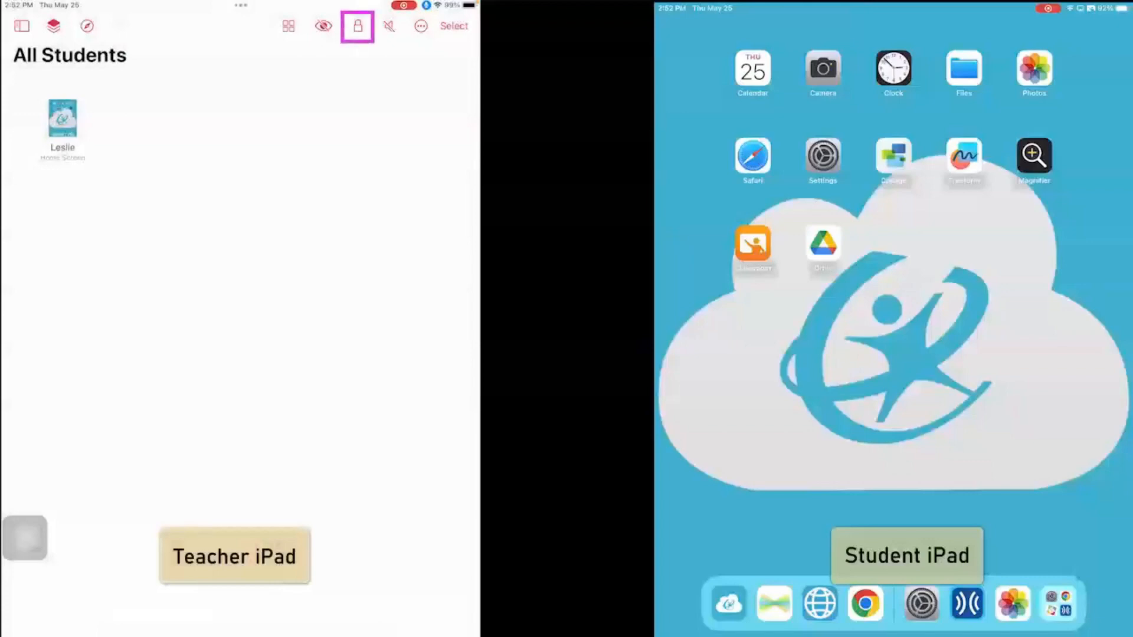
{"action": "left_click", "coordinate": [355, 26]}
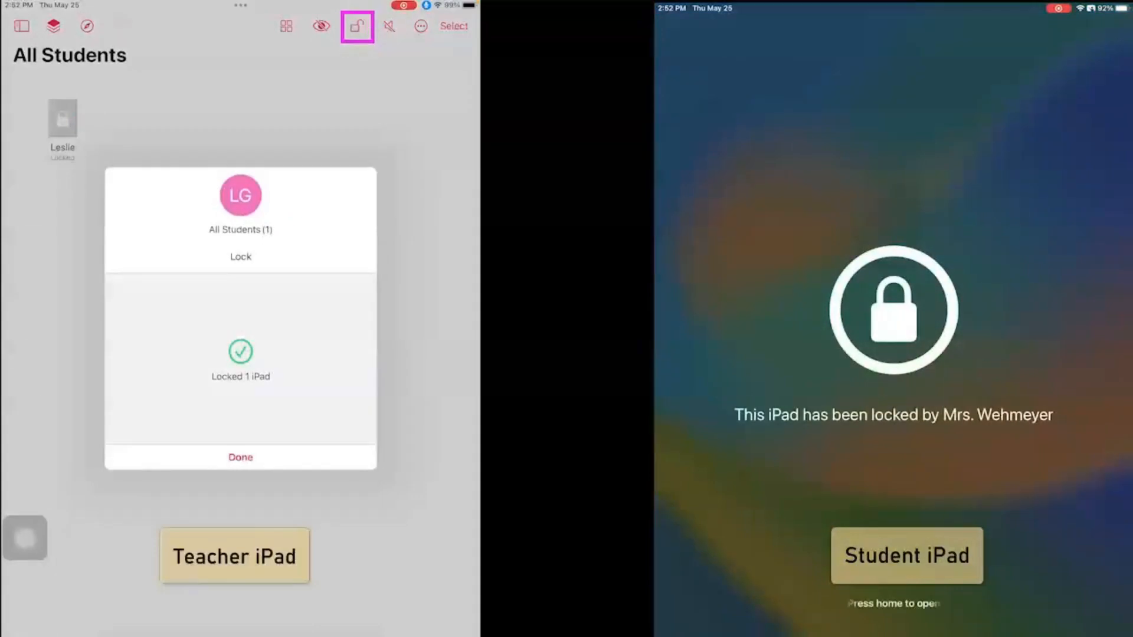
{"action": "left_click", "coordinate": [240, 457]}
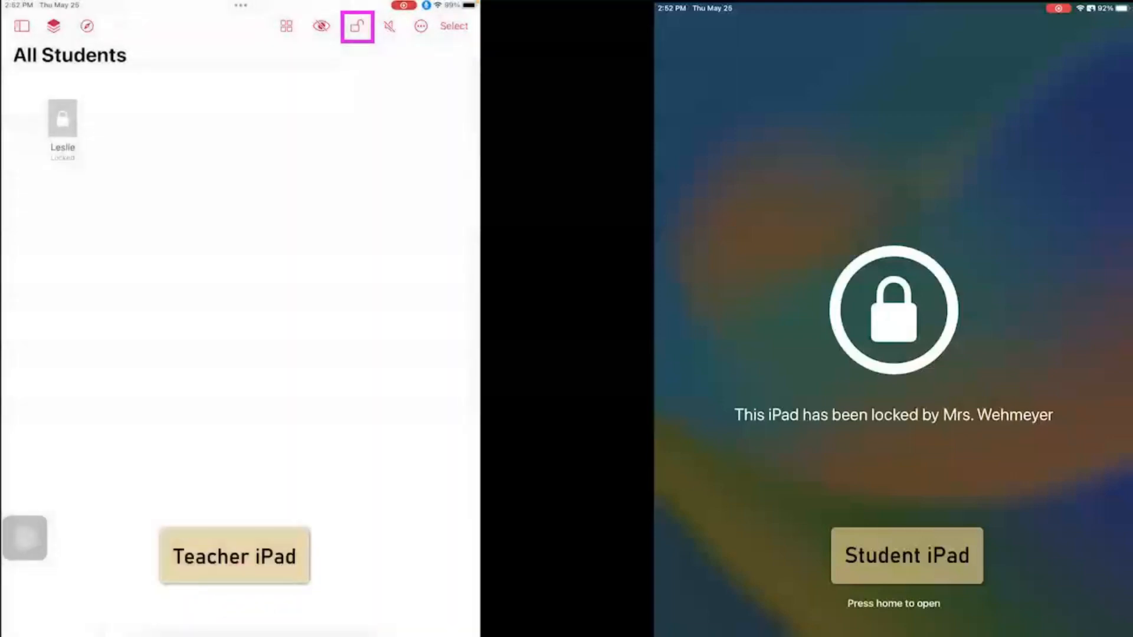
{"action": "left_click", "coordinate": [355, 26]}
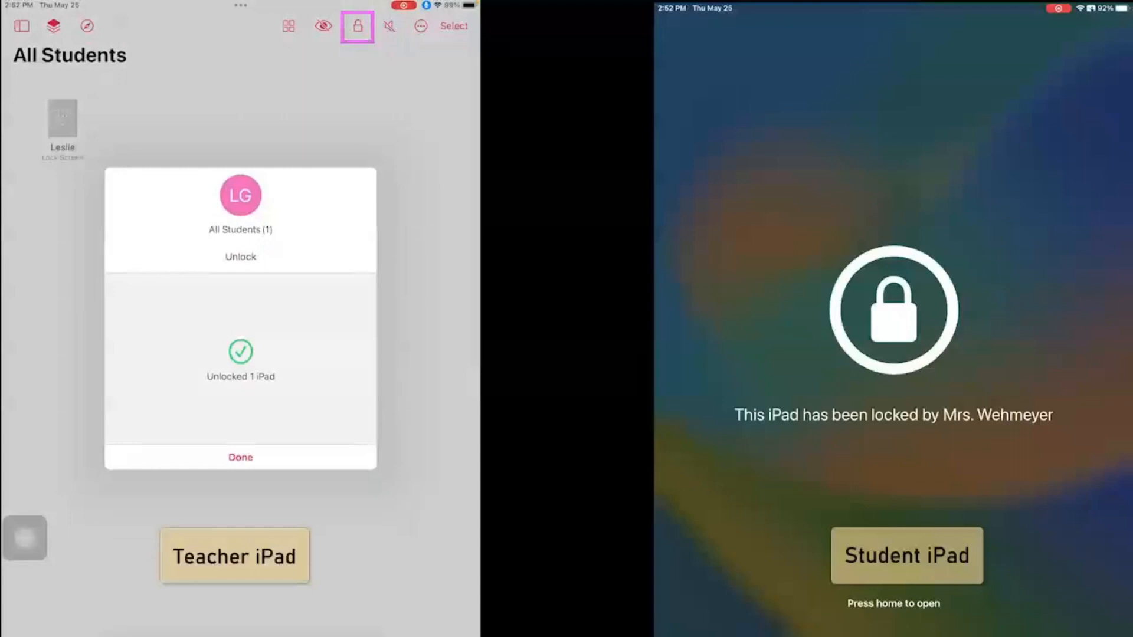
{"action": "left_click", "coordinate": [239, 457]}
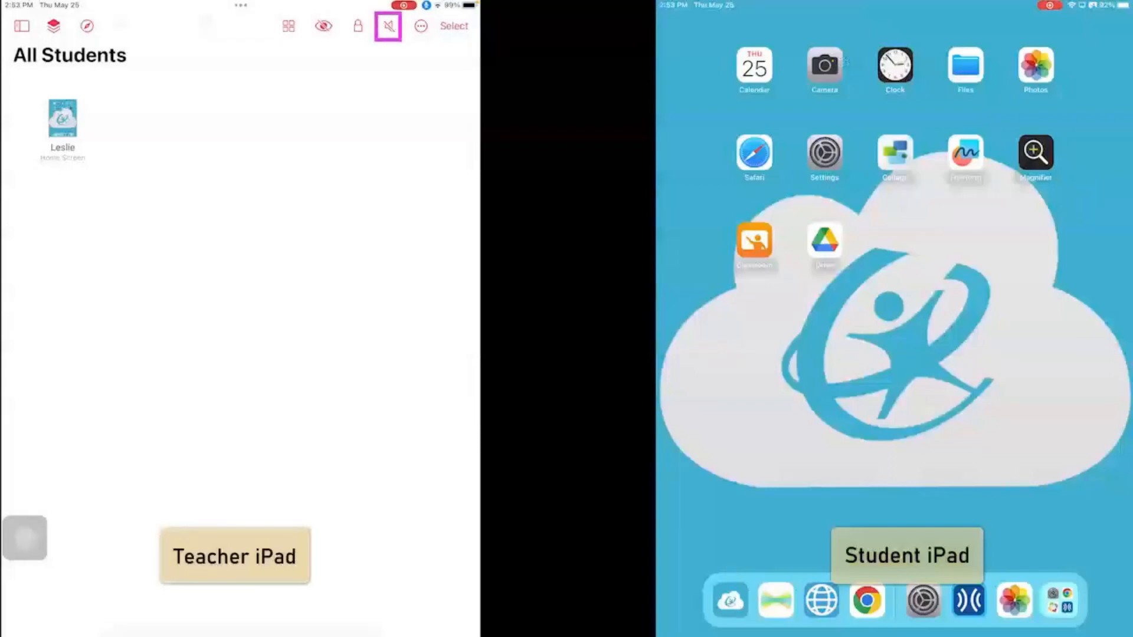
{"action": "left_click", "coordinate": [387, 26]}
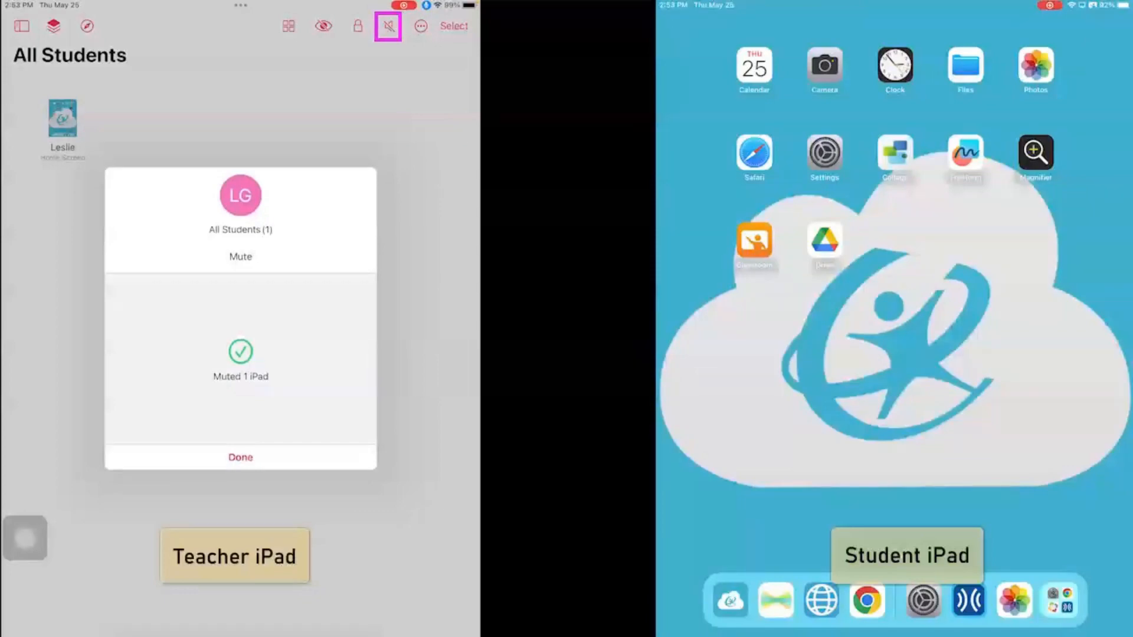
{"action": "left_click", "coordinate": [240, 457]}
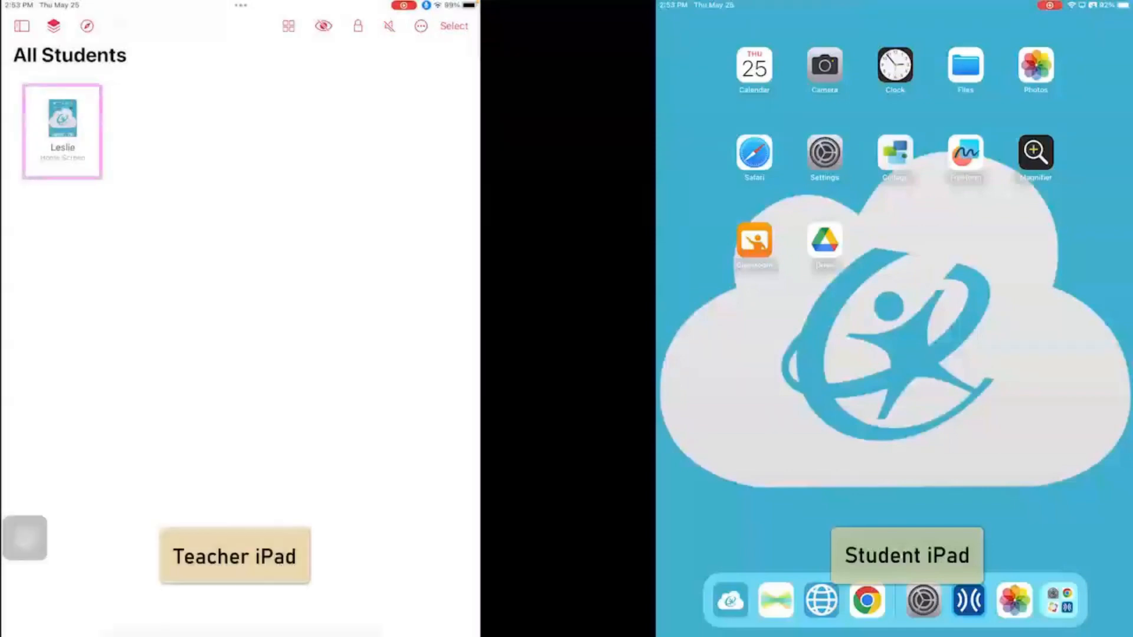
{"action": "left_click", "coordinate": [61, 132]}
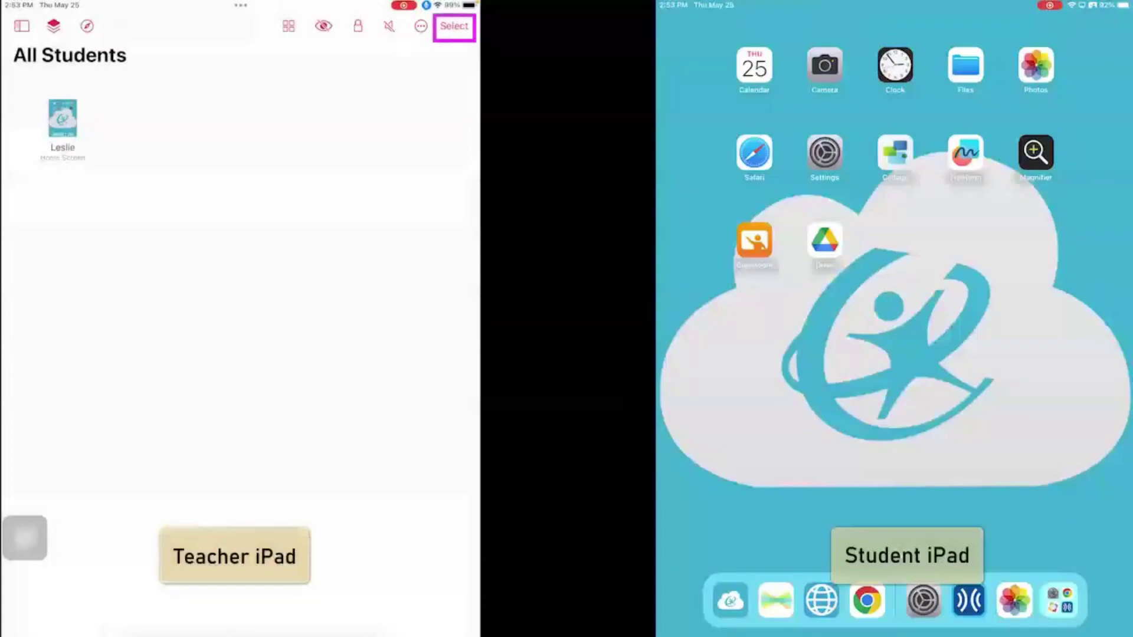
{"action": "left_click", "coordinate": [453, 26]}
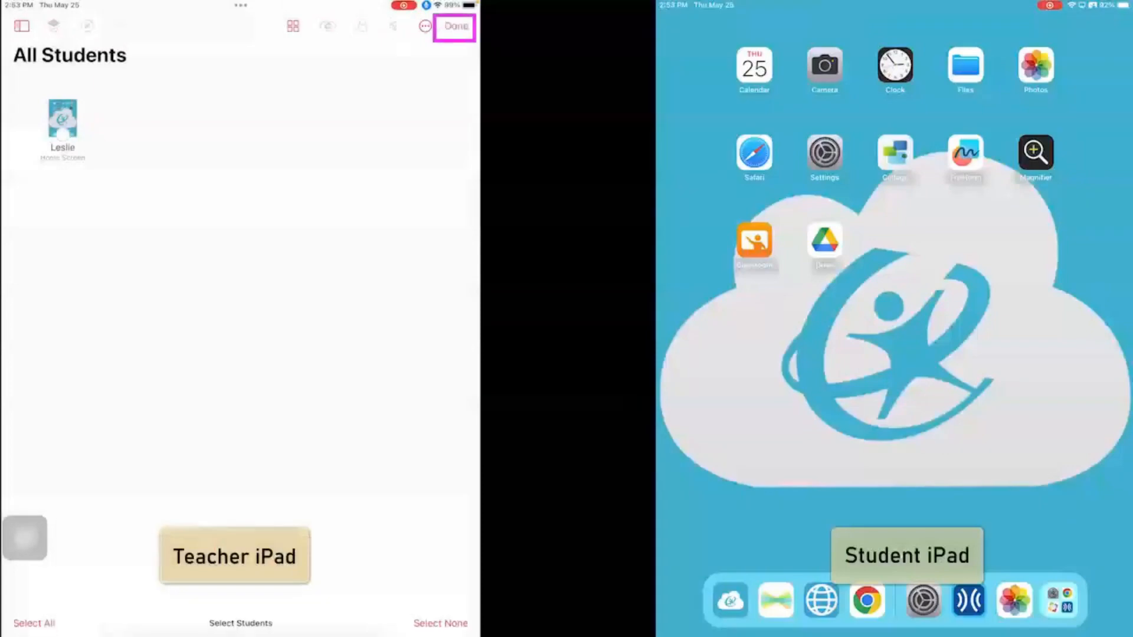
{"action": "left_click", "coordinate": [62, 122]}
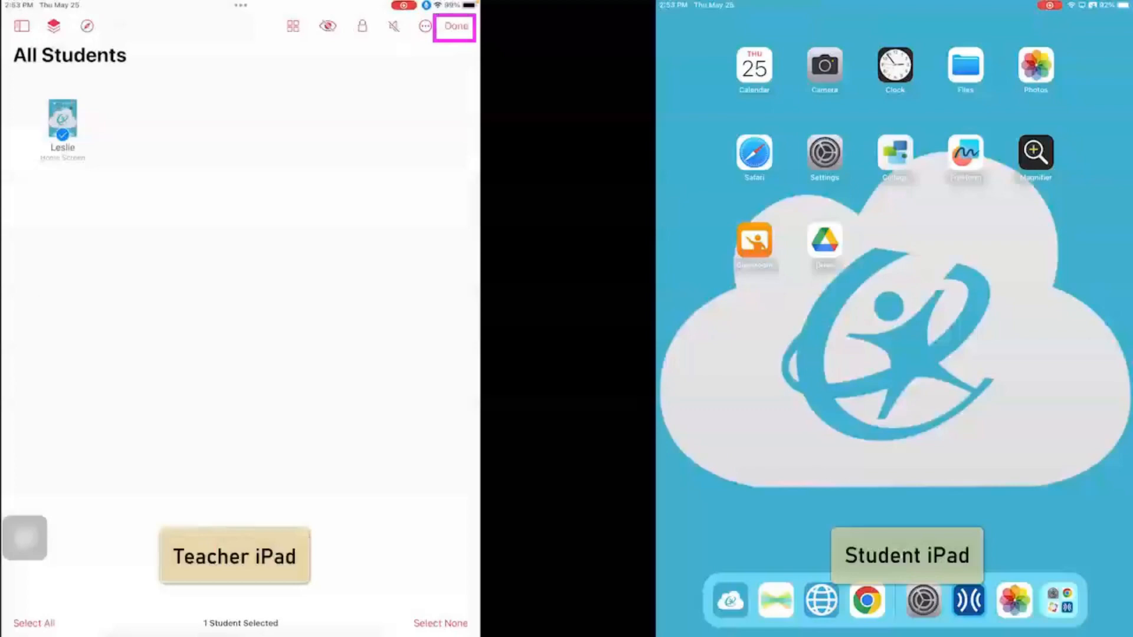
{"action": "left_click", "coordinate": [455, 26]}
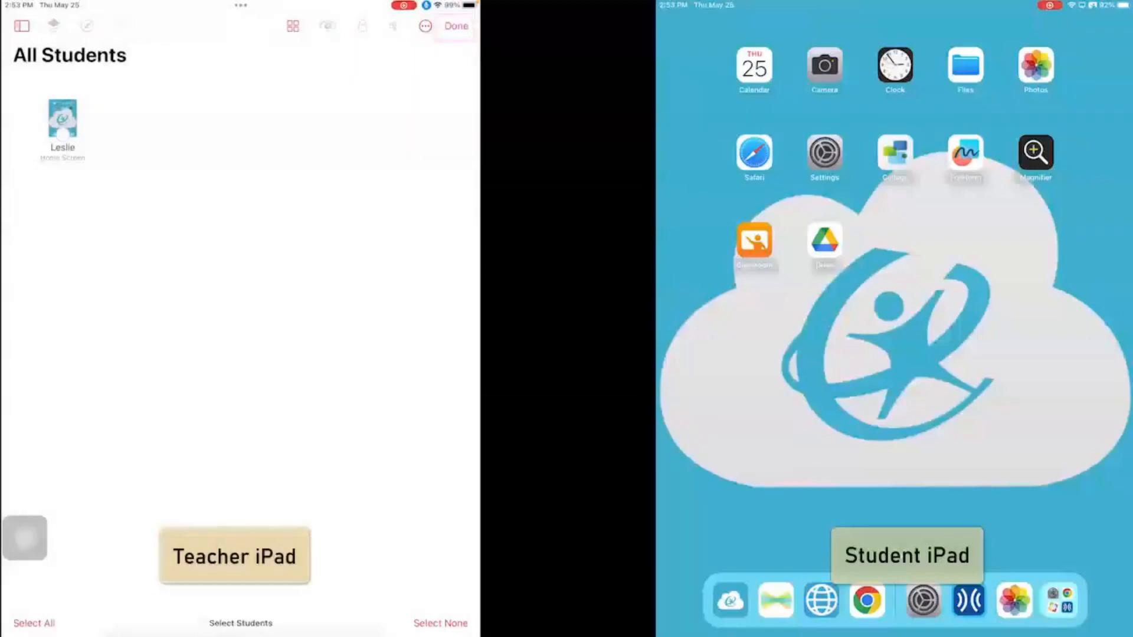
{"action": "left_click", "coordinate": [456, 26]}
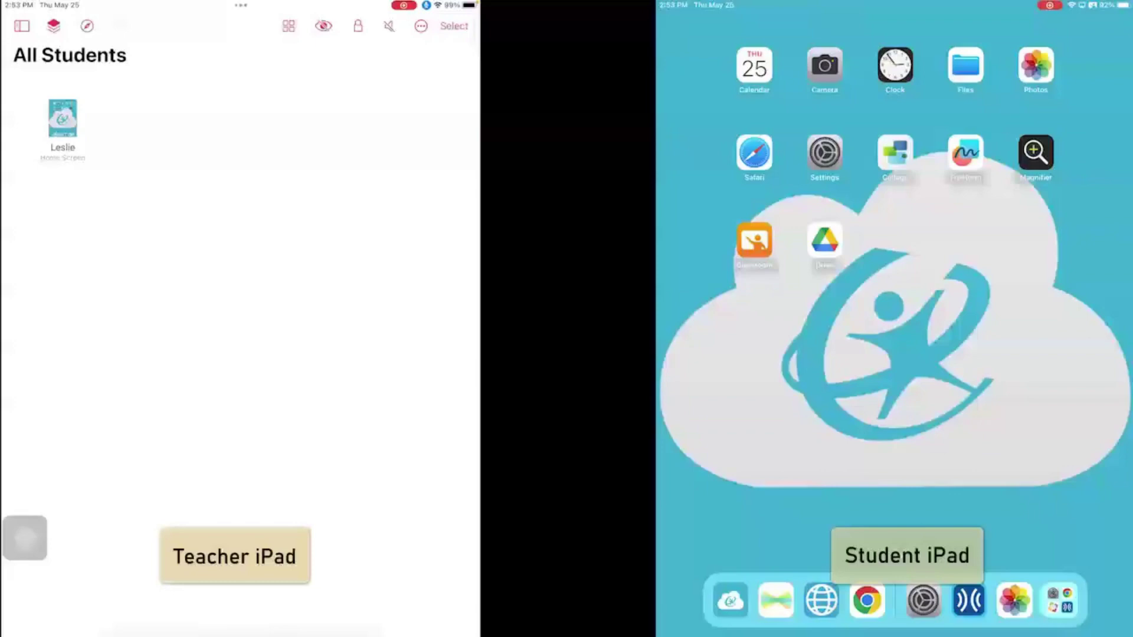
- Choose ClassLink under Recent in Open Apps and confirm it opened on 1 iPad
{"action": "left_click", "coordinate": [52, 26]}
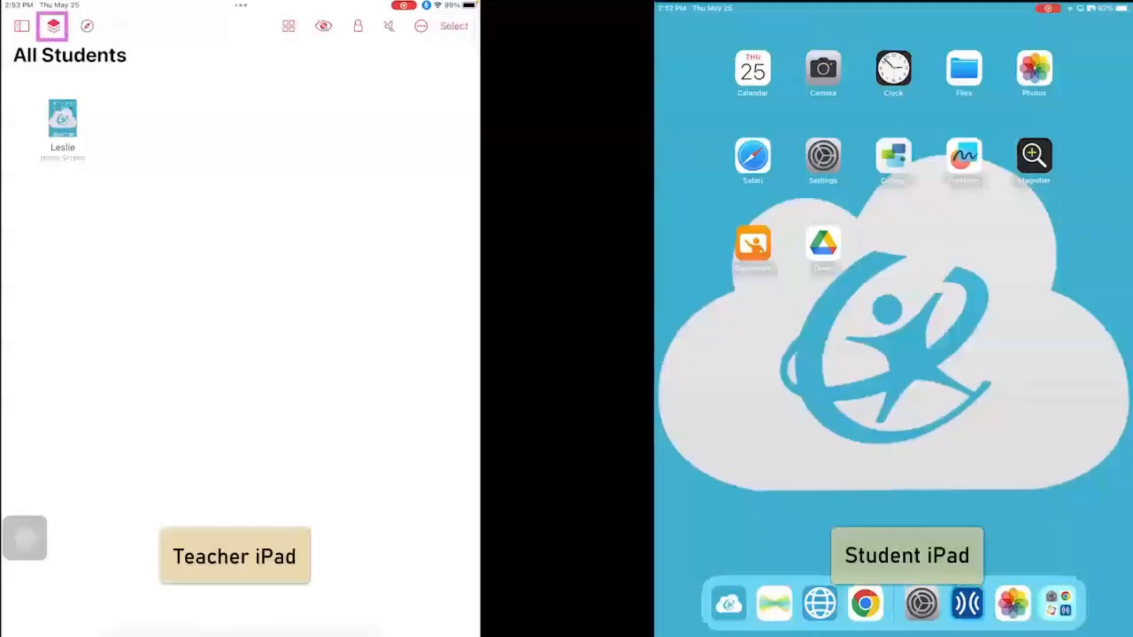
{"action": "left_click", "coordinate": [63, 119]}
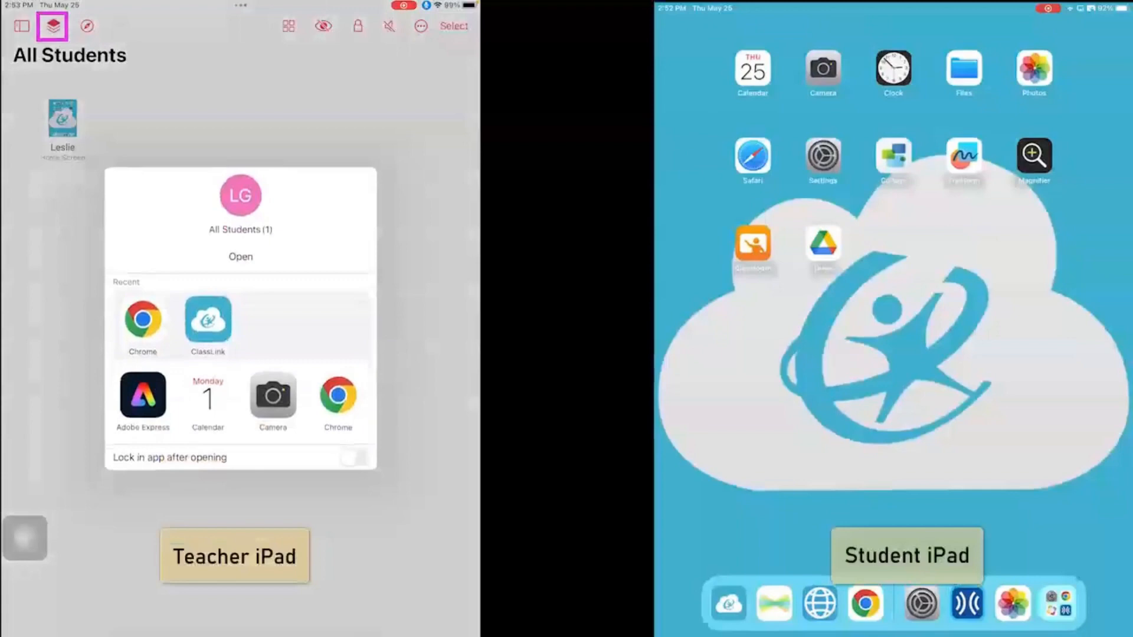
{"action": "left_click", "coordinate": [207, 320]}
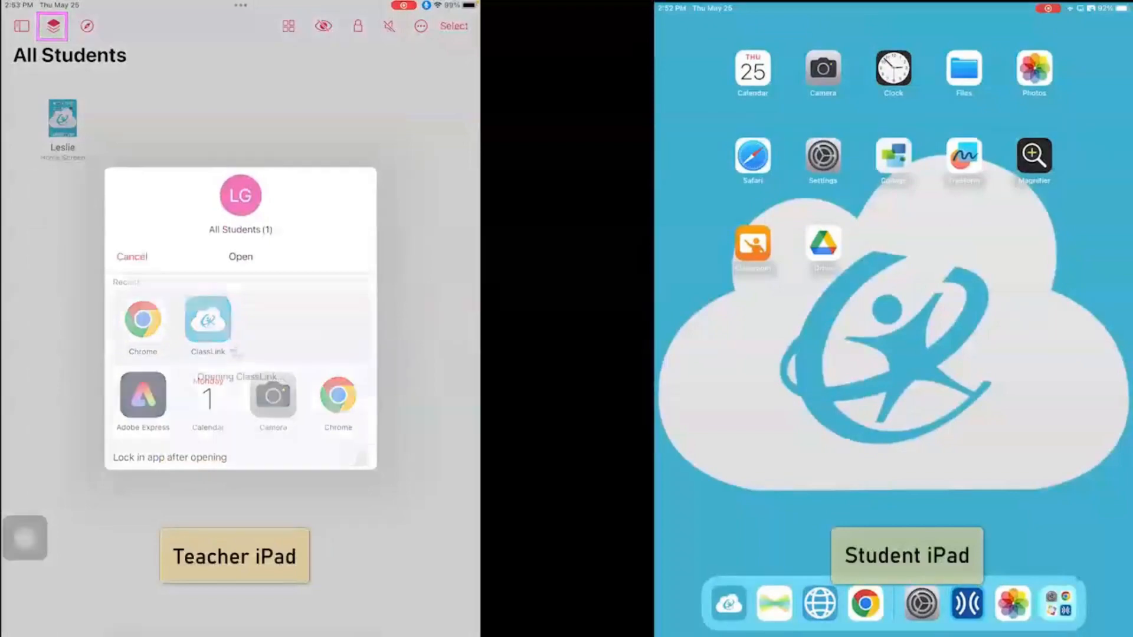
{"action": "left_click", "coordinate": [208, 324]}
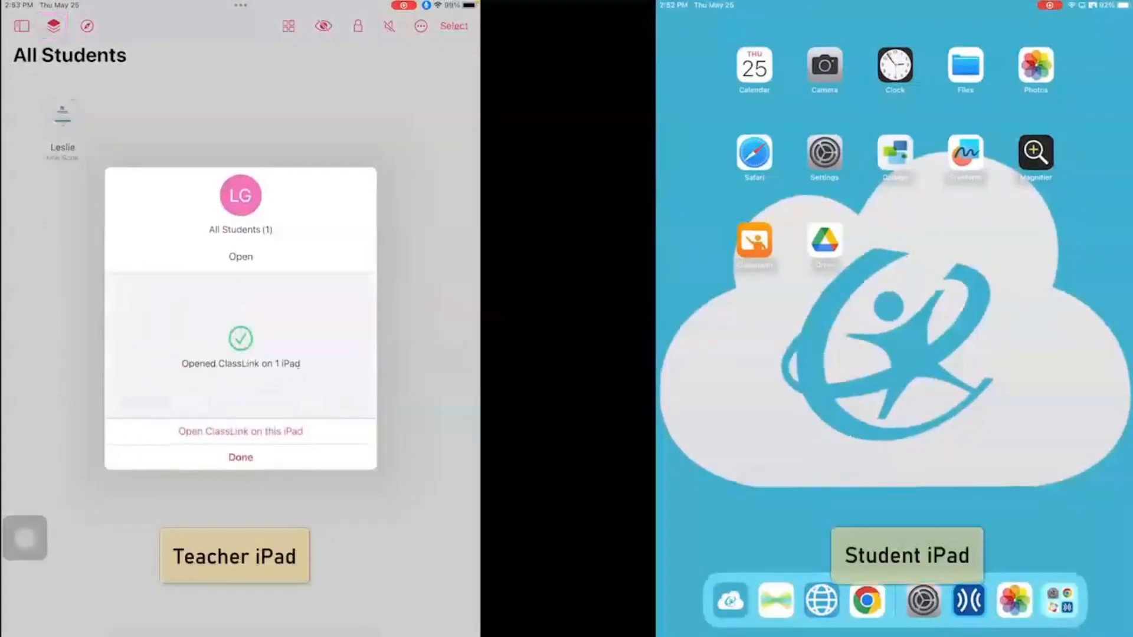